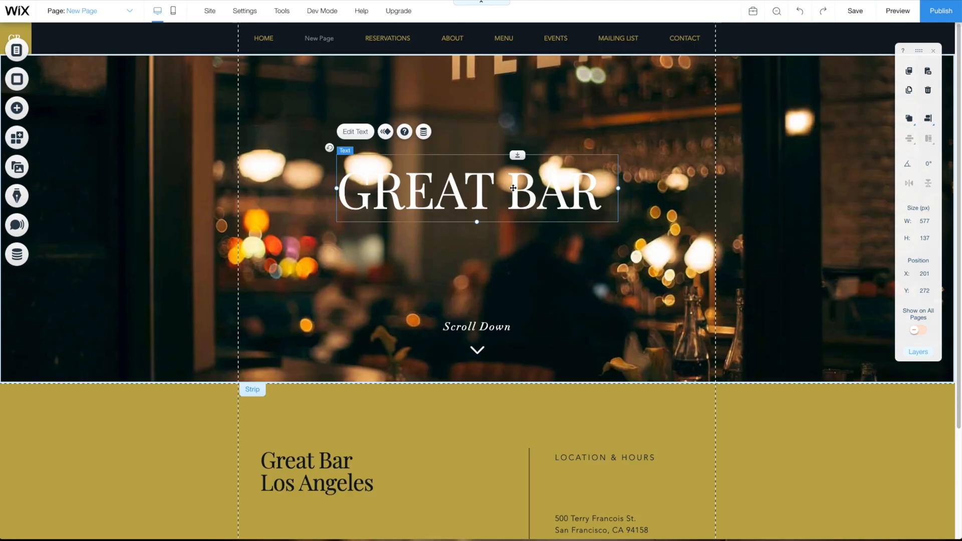
# - Recolour the word BAR in the 'GREAT BAR' heading to the site's gold accent colour, keeping GREAT white
pyautogui.click(354, 131)
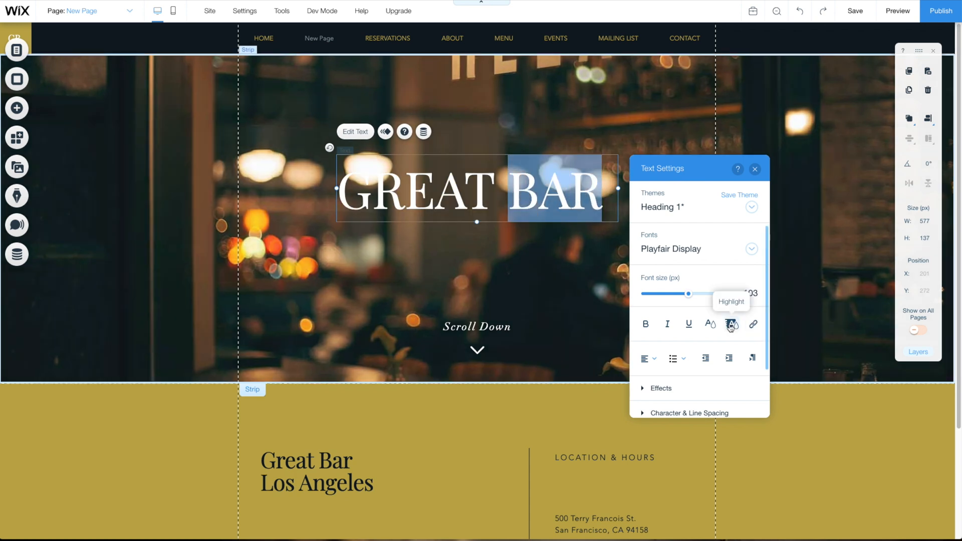
pyautogui.click(730, 324)
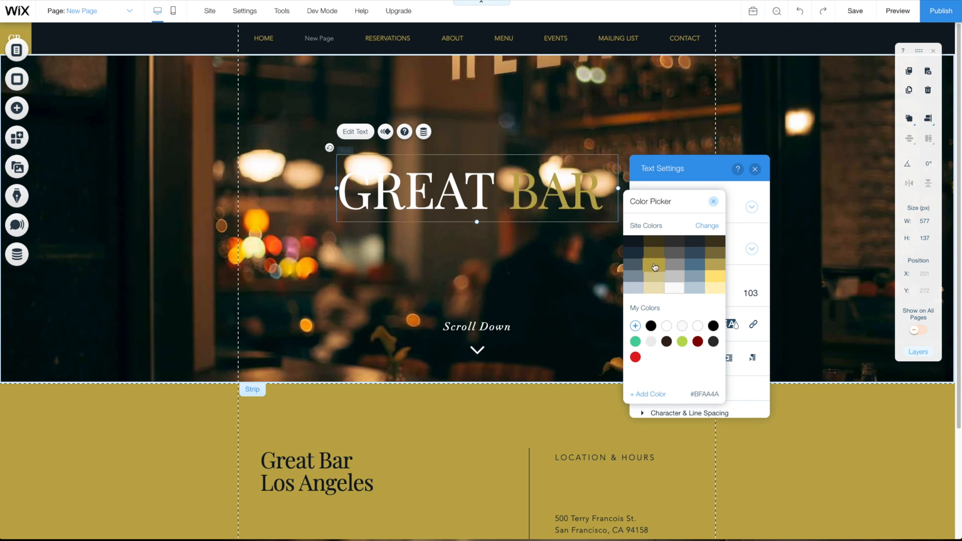
pyautogui.click(653, 265)
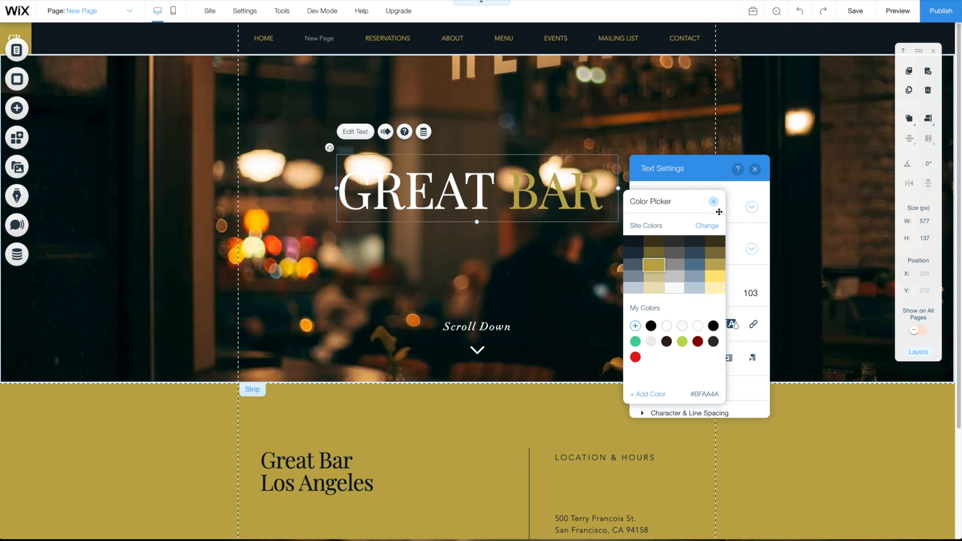
pyautogui.click(755, 169)
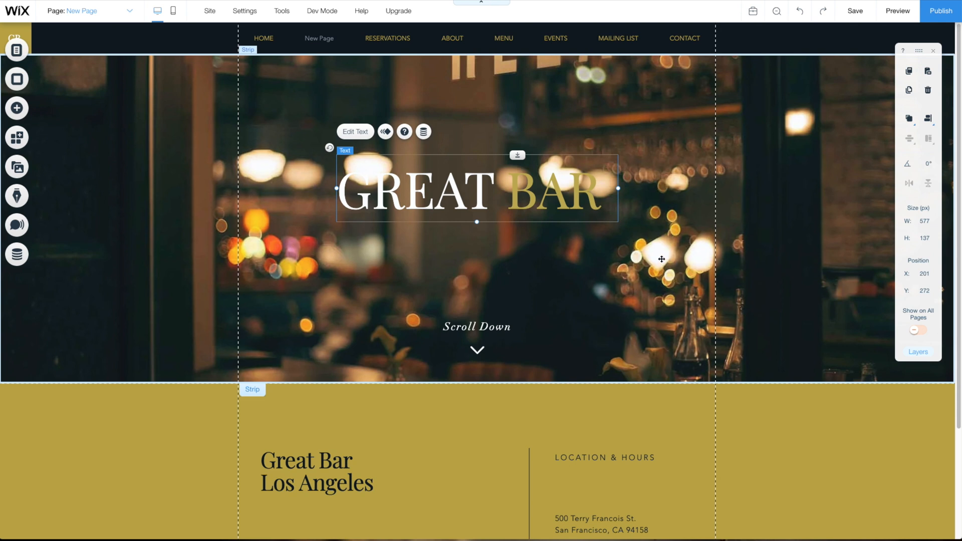